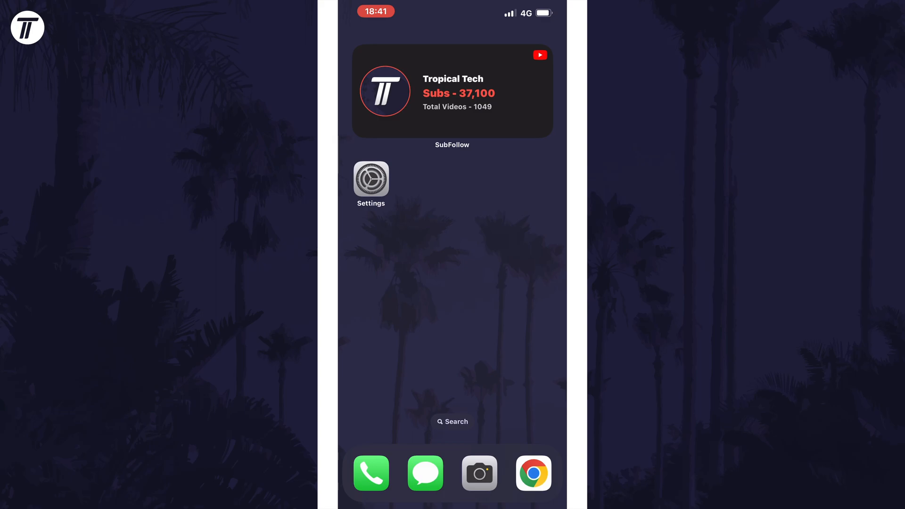
Open the Contacts tab to show the contacts list with Sam's card
{"action": "left_click", "coordinate": [371, 473]}
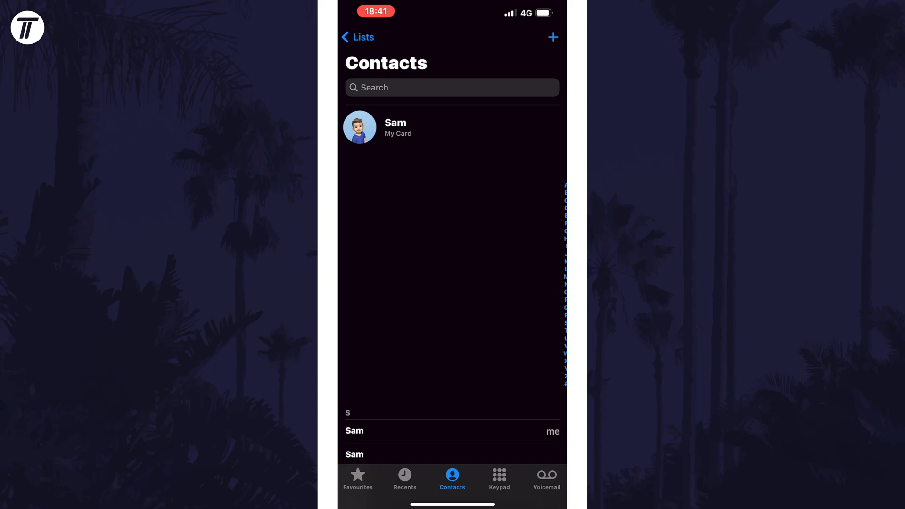
Create a new contact with first name 'Sam' and save it
{"action": "left_click", "coordinate": [553, 37]}
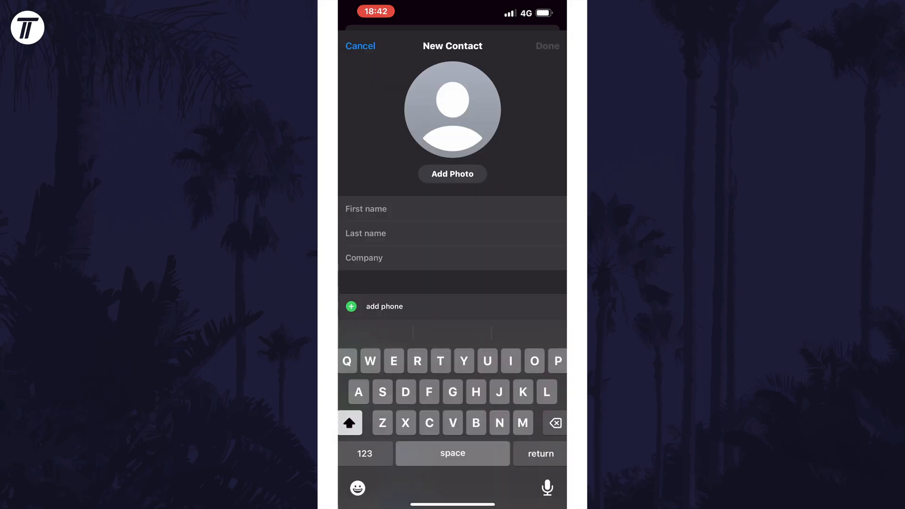
{"action": "type", "text": "Sam"}
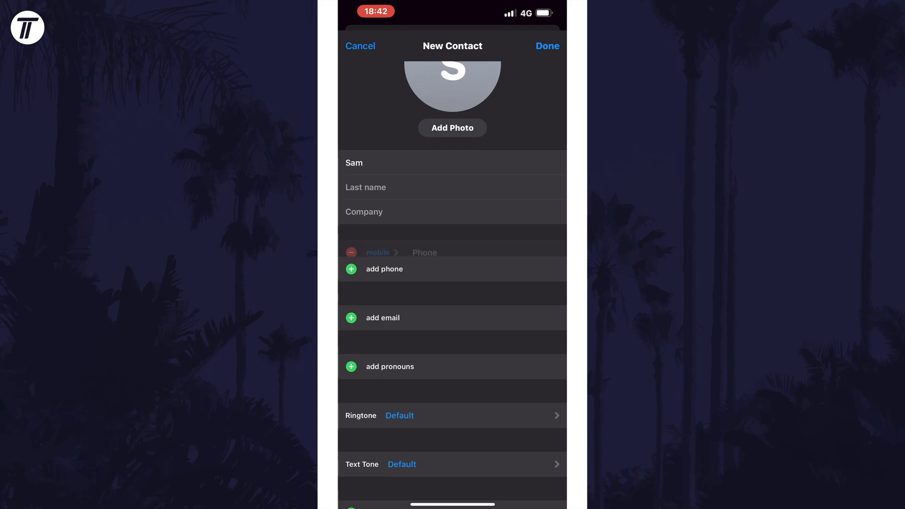
{"action": "left_click", "coordinate": [485, 252]}
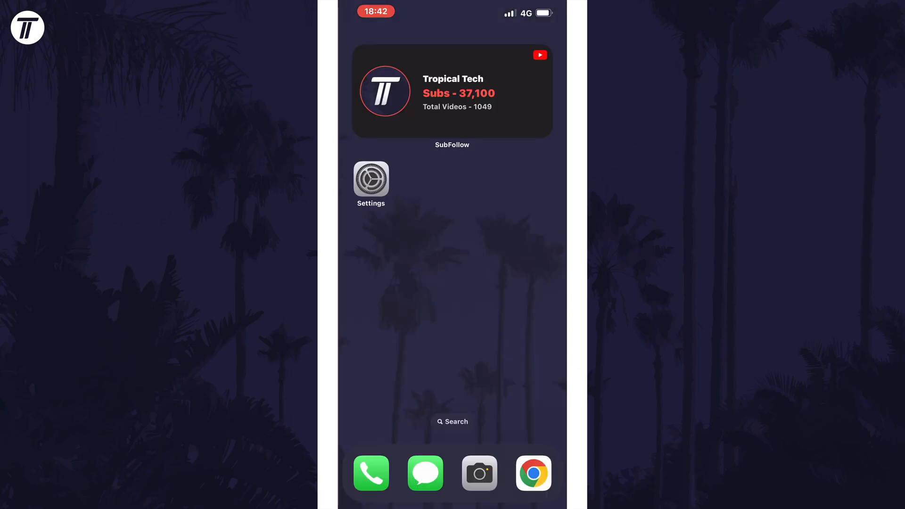
In Settings > Contacts, set My Info to Sam
{"action": "left_click", "coordinate": [371, 180]}
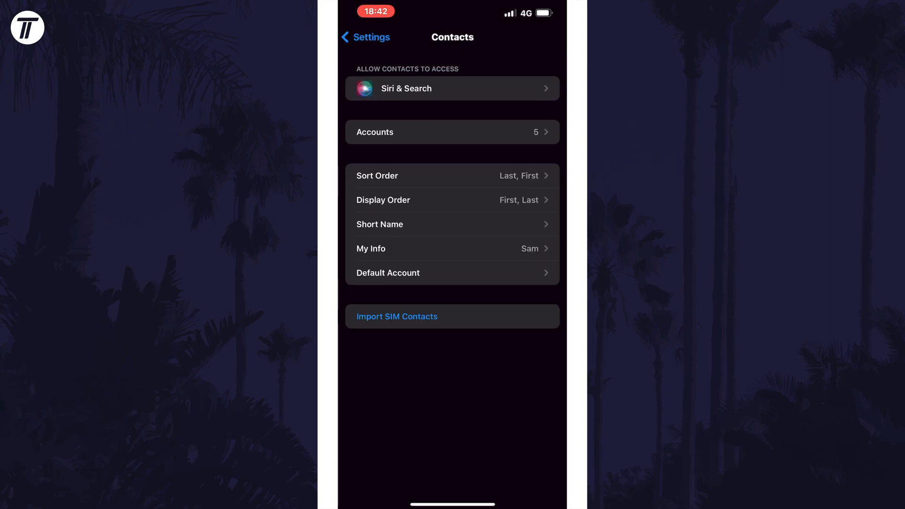
{"action": "left_click", "coordinate": [452, 248]}
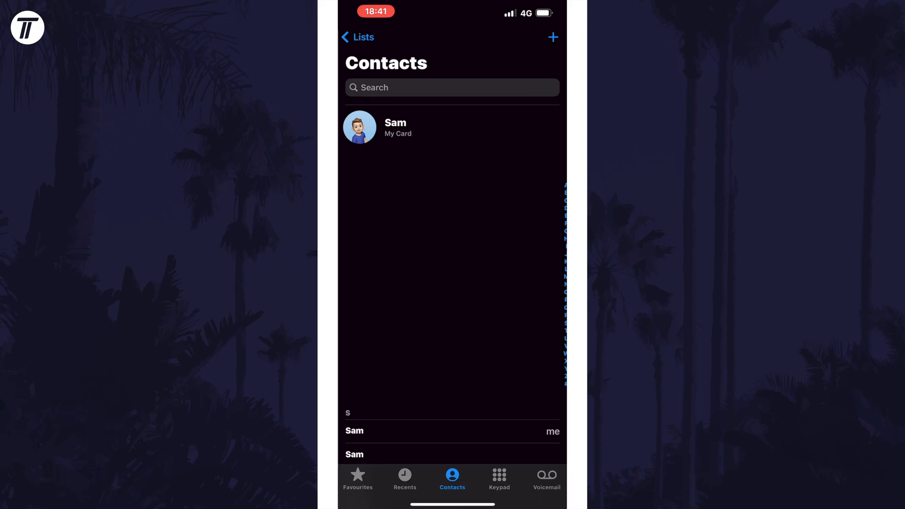
Open Sam's My Card from the top of the contacts list
{"action": "left_click", "coordinate": [395, 127]}
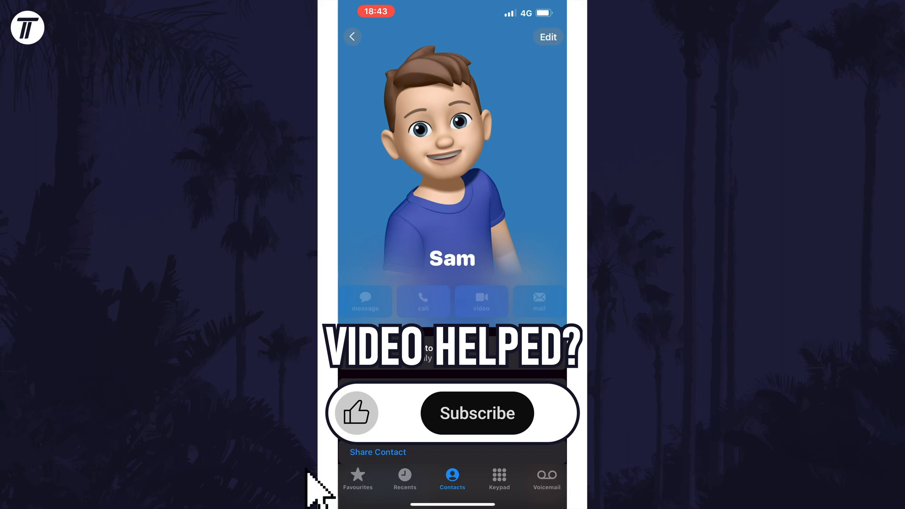
{"action": "left_click", "coordinate": [476, 413]}
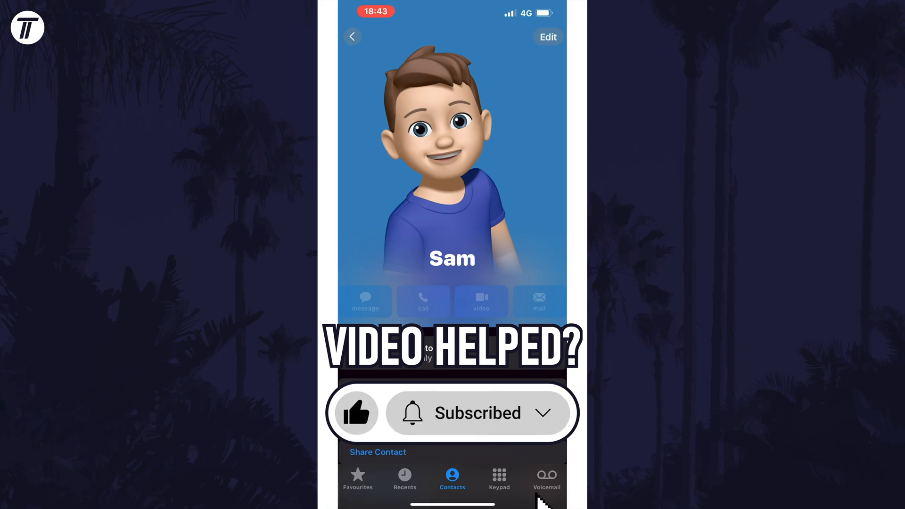